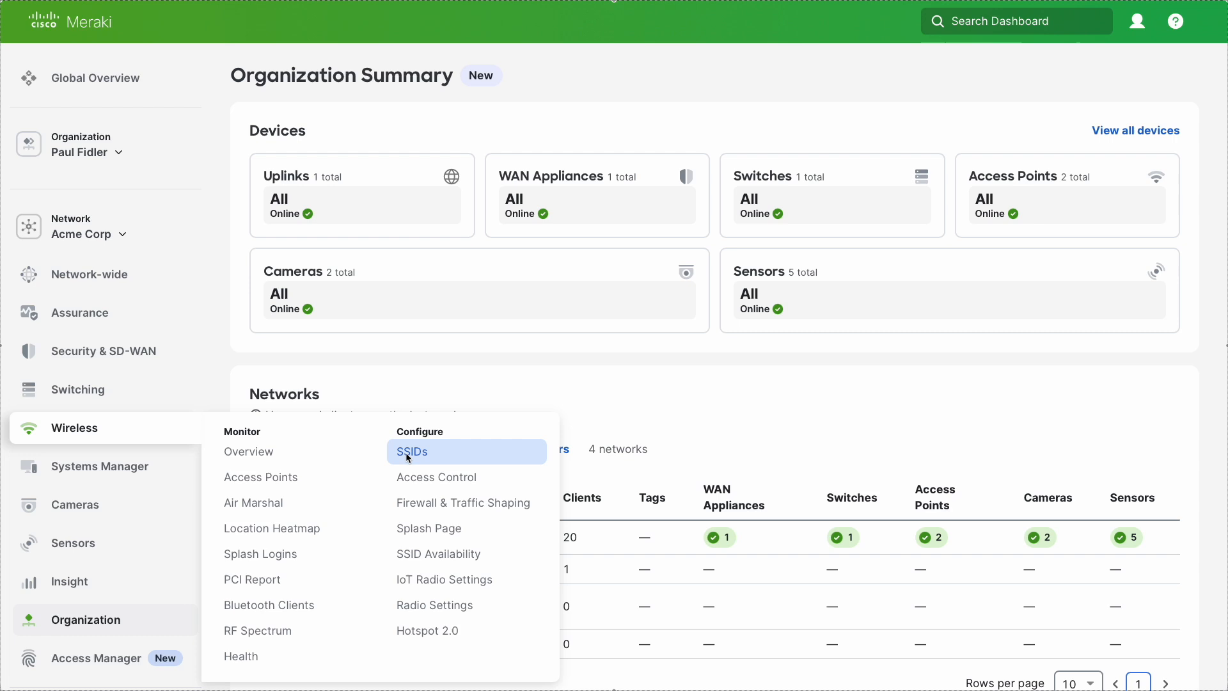
Step: Open the SSIDs overview listing Ola, WeebITA, Weebl and Unconfigured SSID 4
{"action": "left_click", "coordinate": [411, 451]}
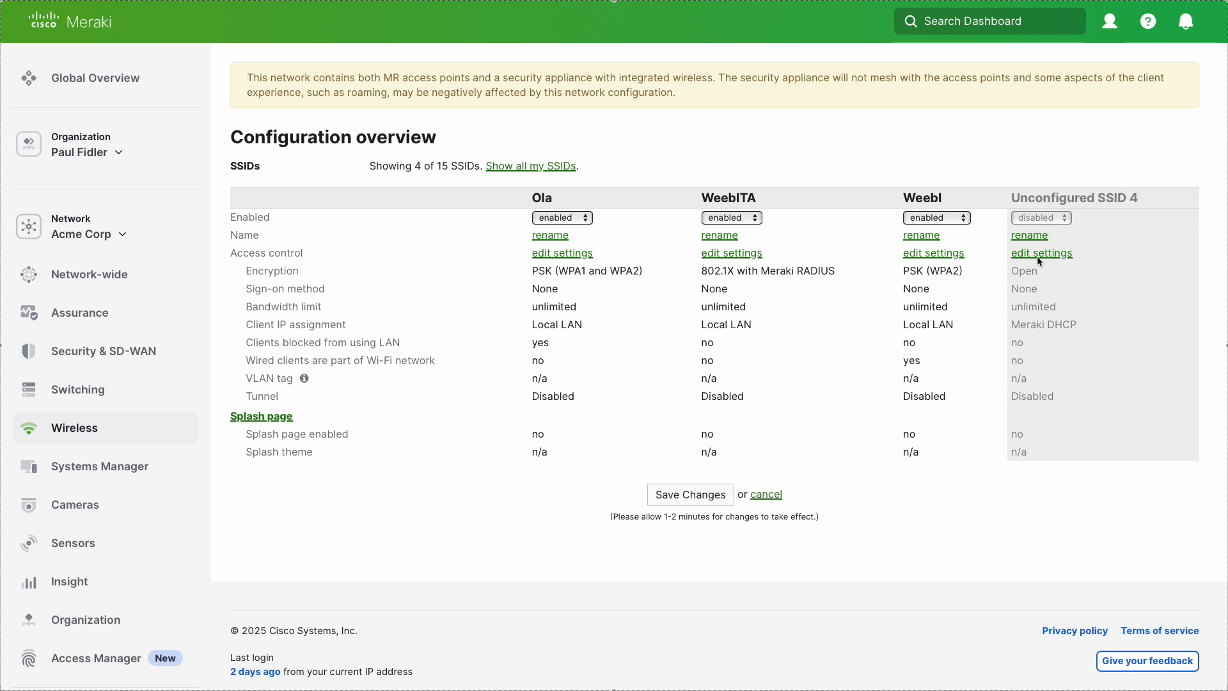
{"action": "mouse_move", "coordinate": [1051, 261]}
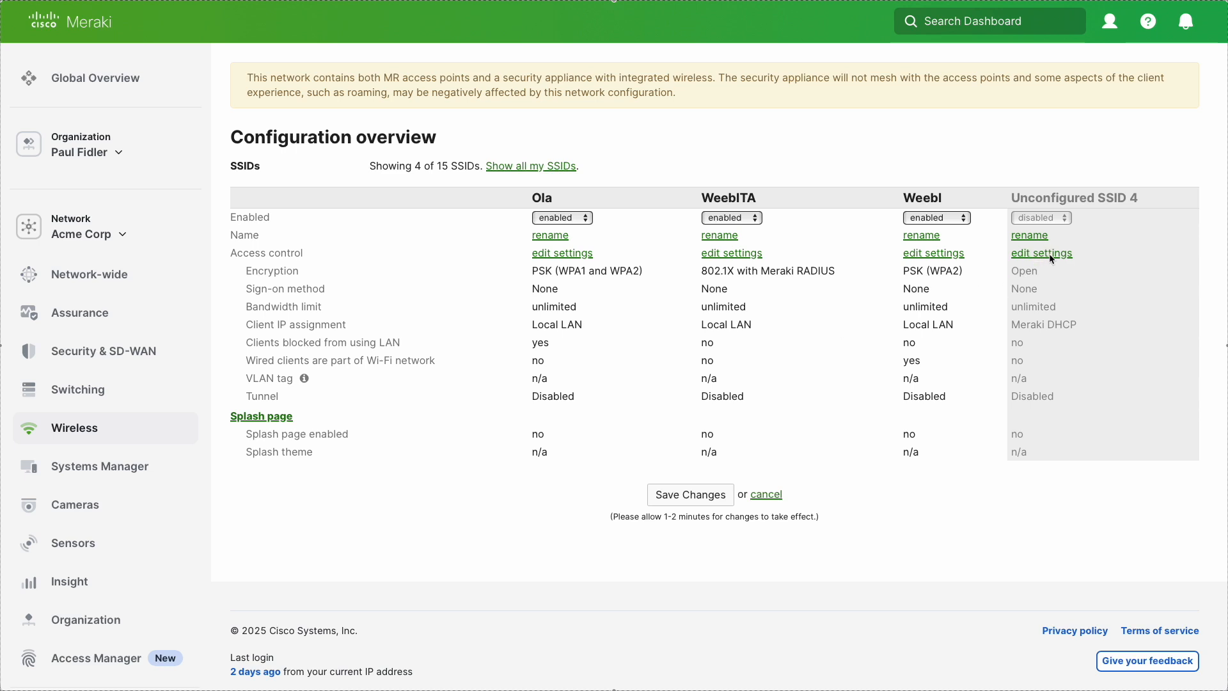
Step: Edit Unconfigured SSID 4 and name it AcmeCorp
{"action": "left_click", "coordinate": [1041, 253]}
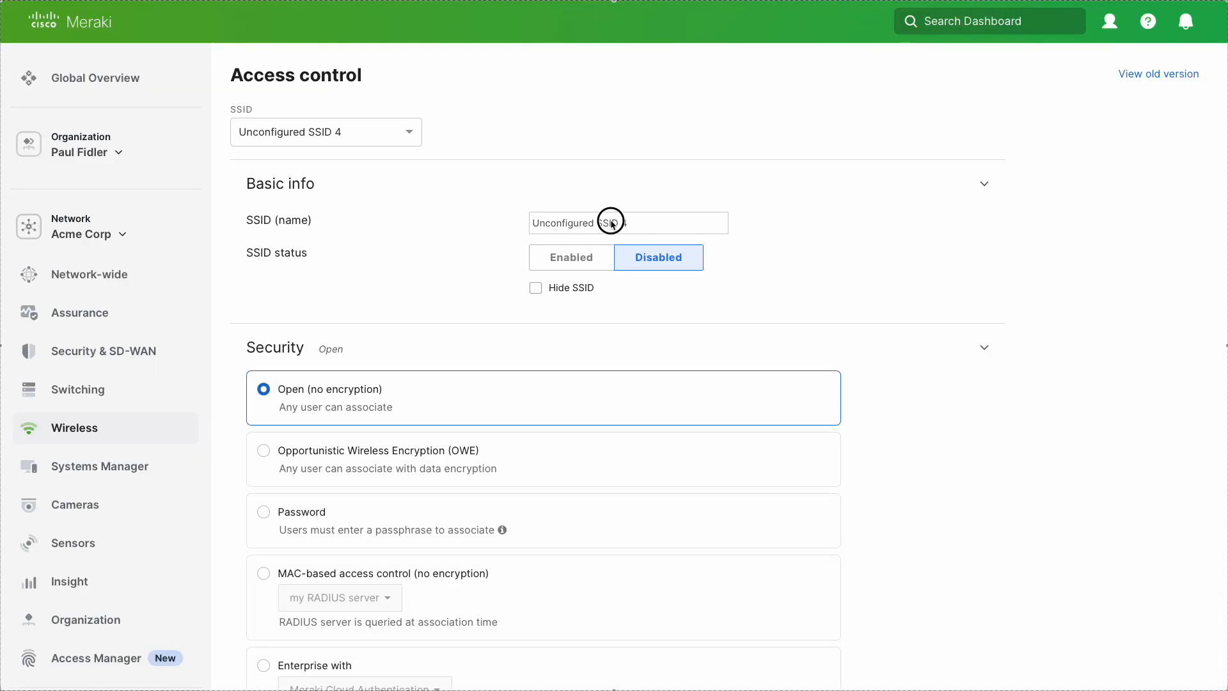
{"action": "type", "text": "AcmeCorp"}
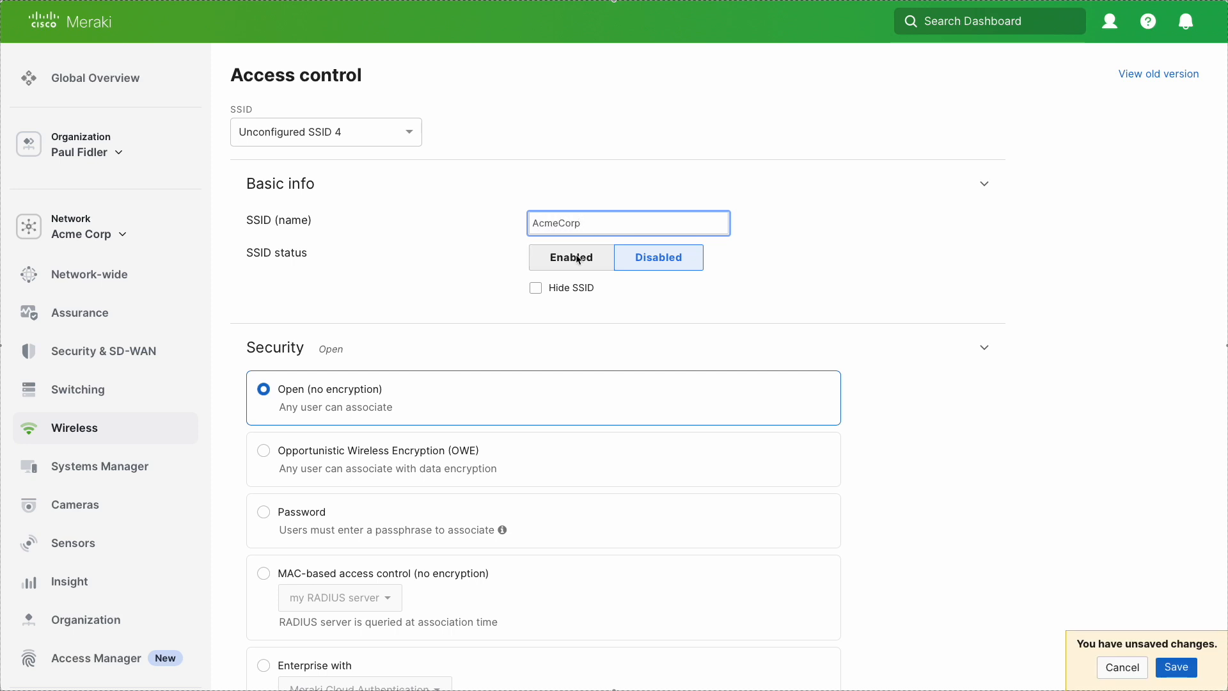
Step: Set AcmeCorp to Enterprise with Access Manager and save the SSID
{"action": "scroll", "scroll_direction": "down", "scroll_amount": 3}
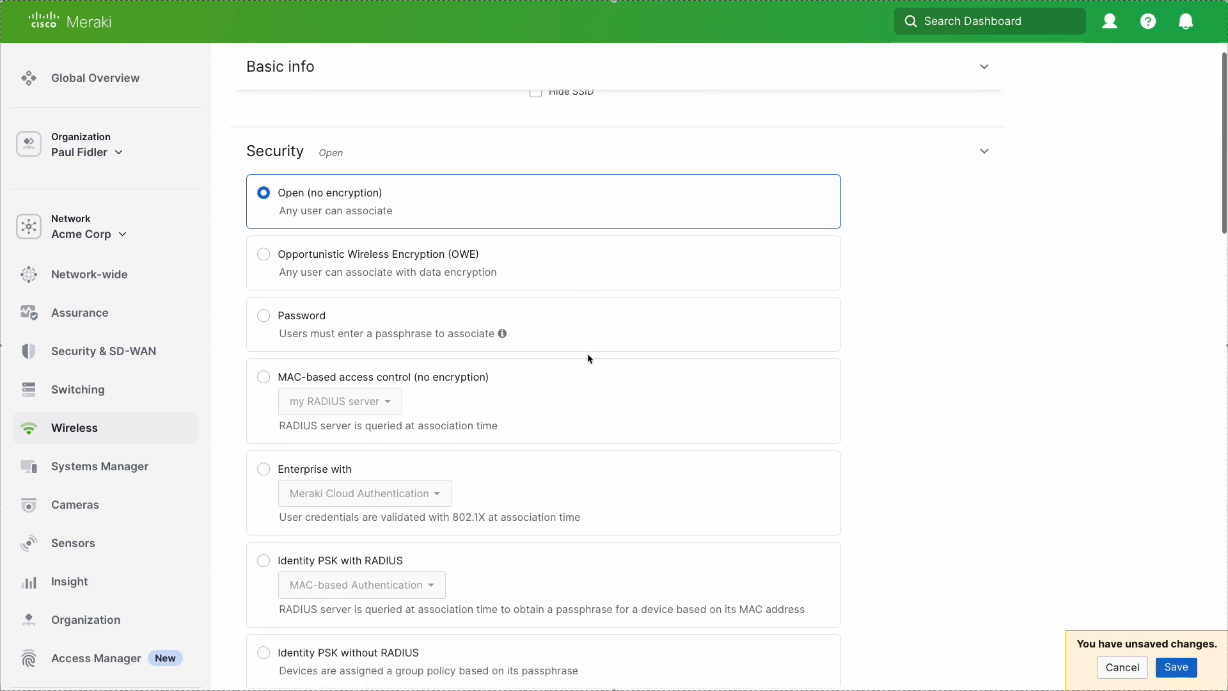
{"action": "left_click", "coordinate": [263, 468]}
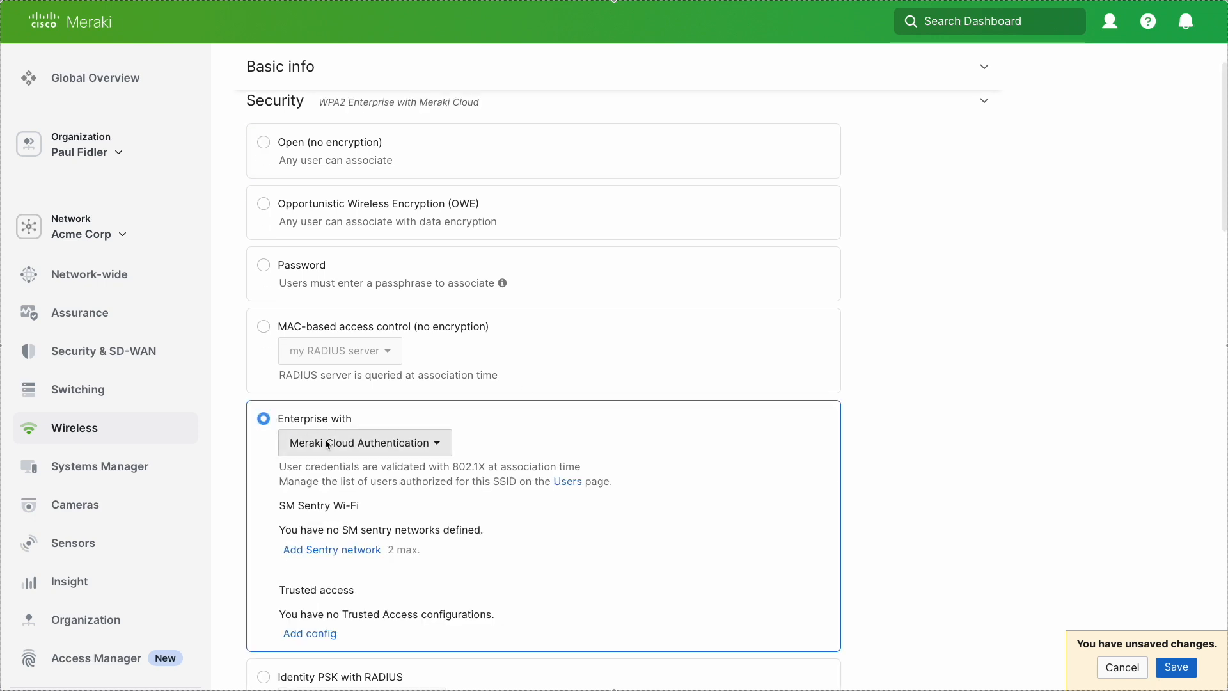
{"action": "left_click", "coordinate": [365, 443]}
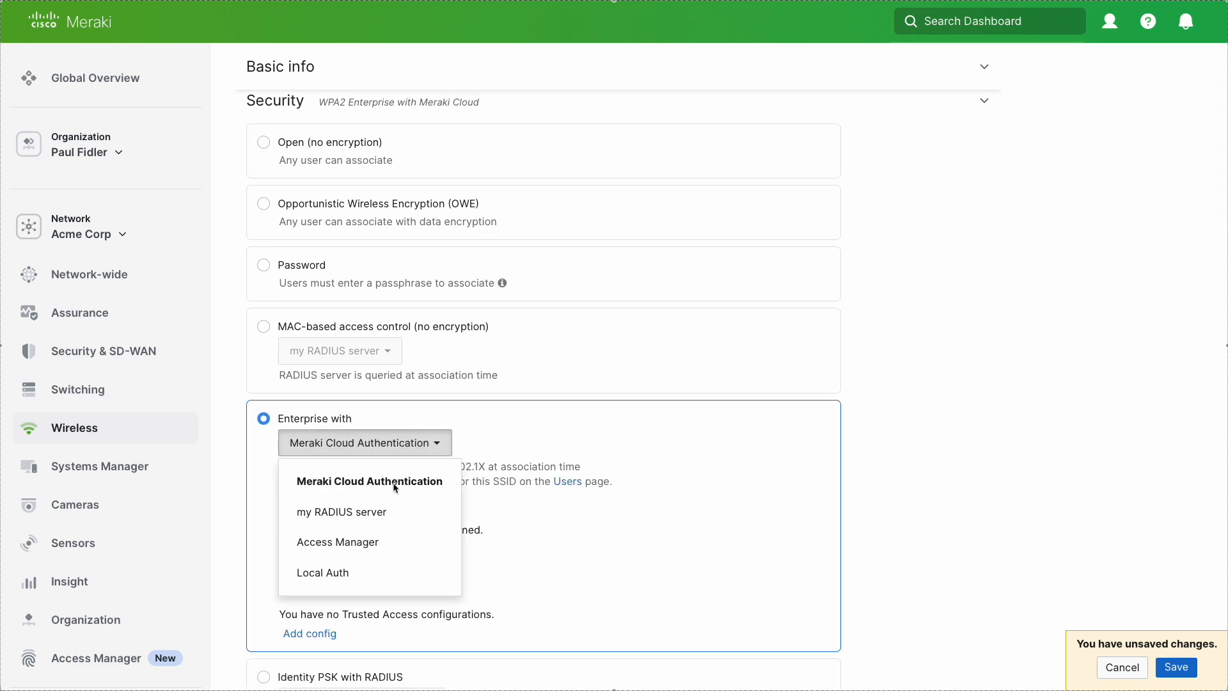
{"action": "left_click", "coordinate": [338, 542]}
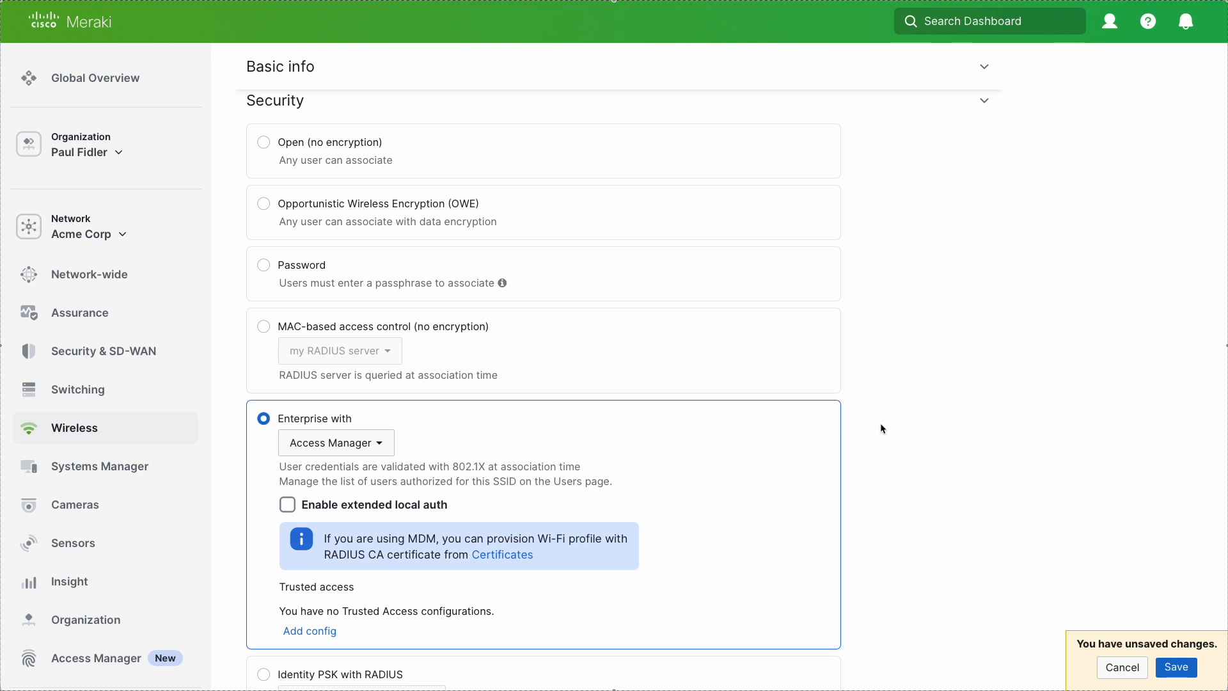
{"action": "left_click", "coordinate": [1176, 667]}
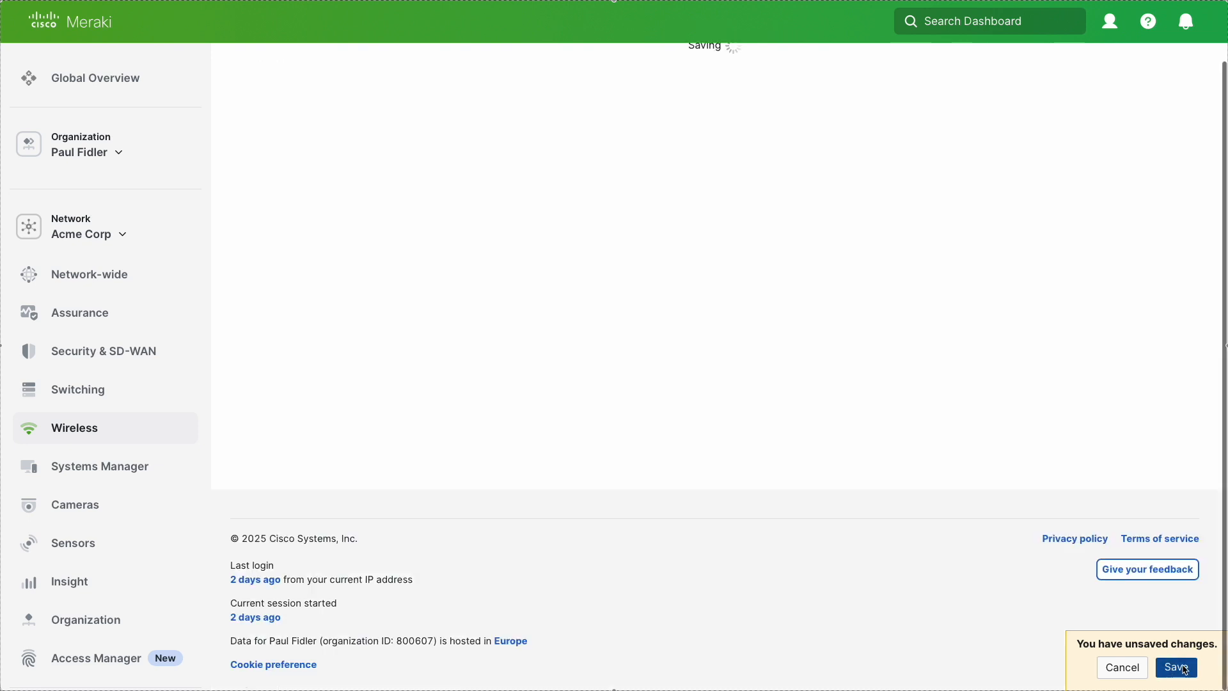
{"action": "left_click", "coordinate": [1175, 667]}
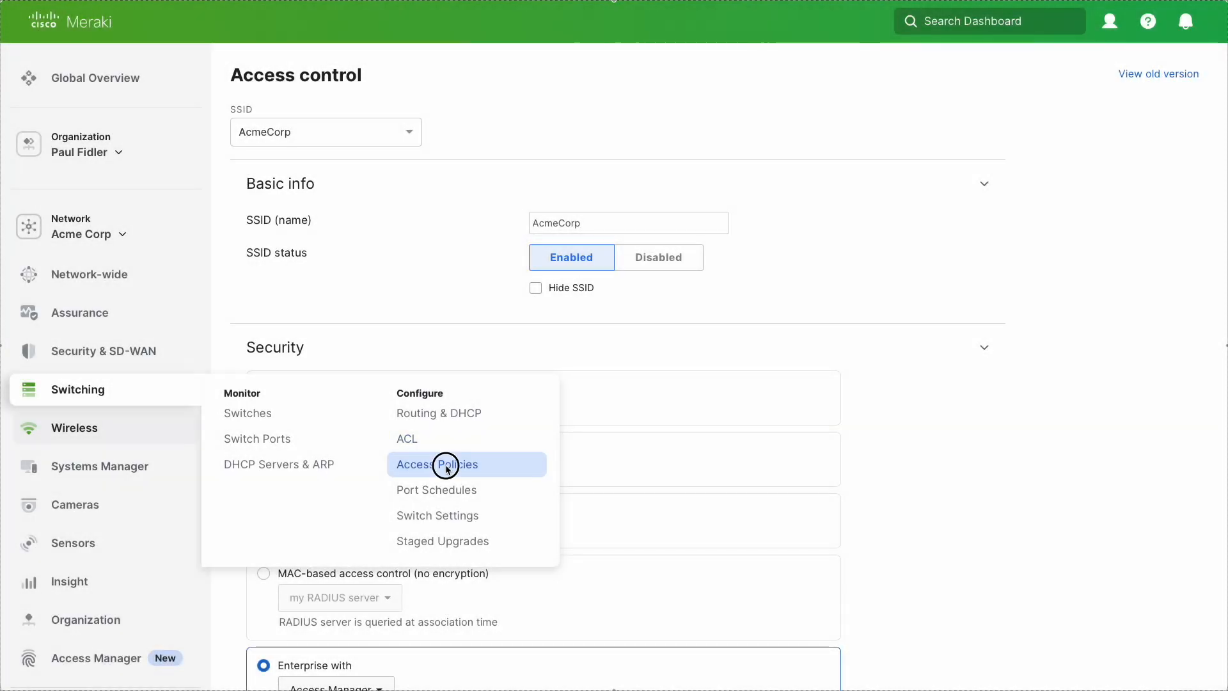
Step: Add a new access policy named 'Switch Access Manager'
{"action": "left_click", "coordinate": [445, 464]}
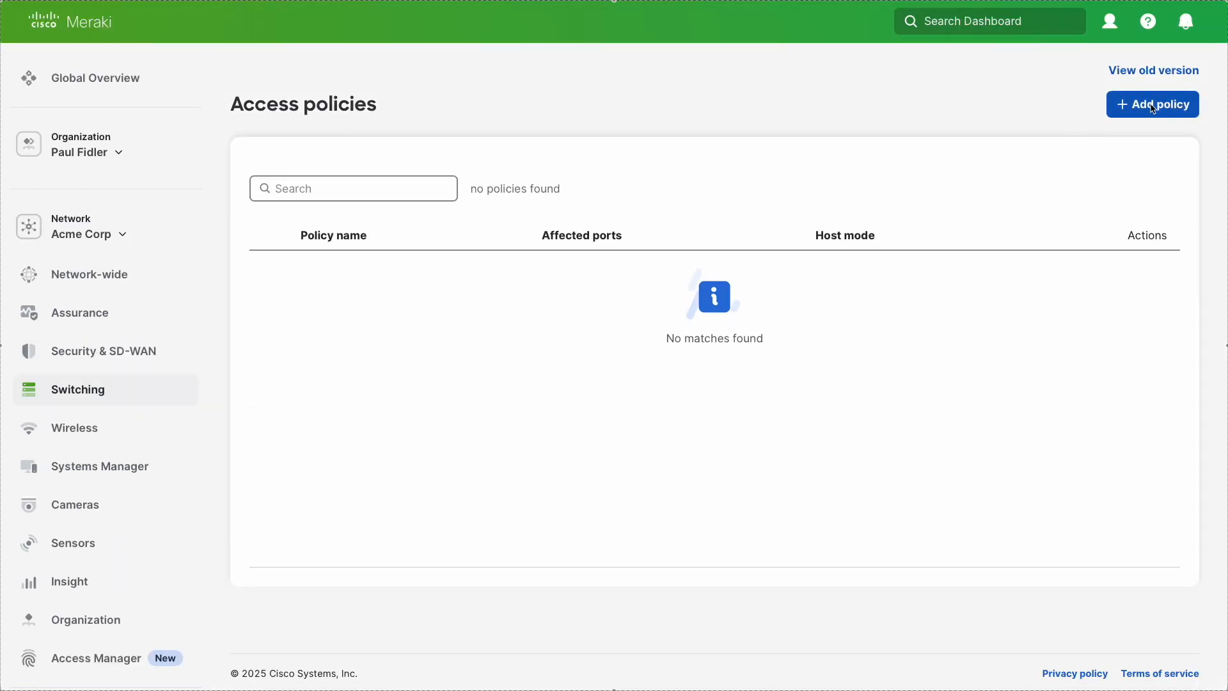
{"action": "left_click", "coordinate": [1153, 104]}
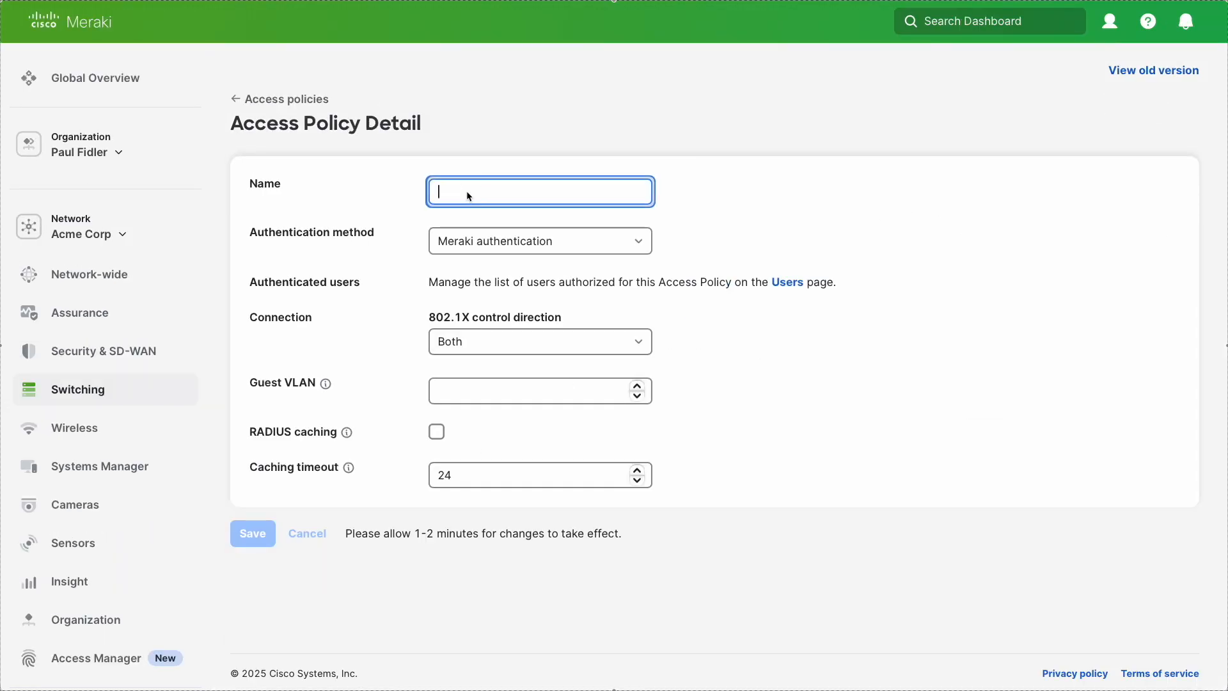
{"action": "type", "text": "Switch Access M"}
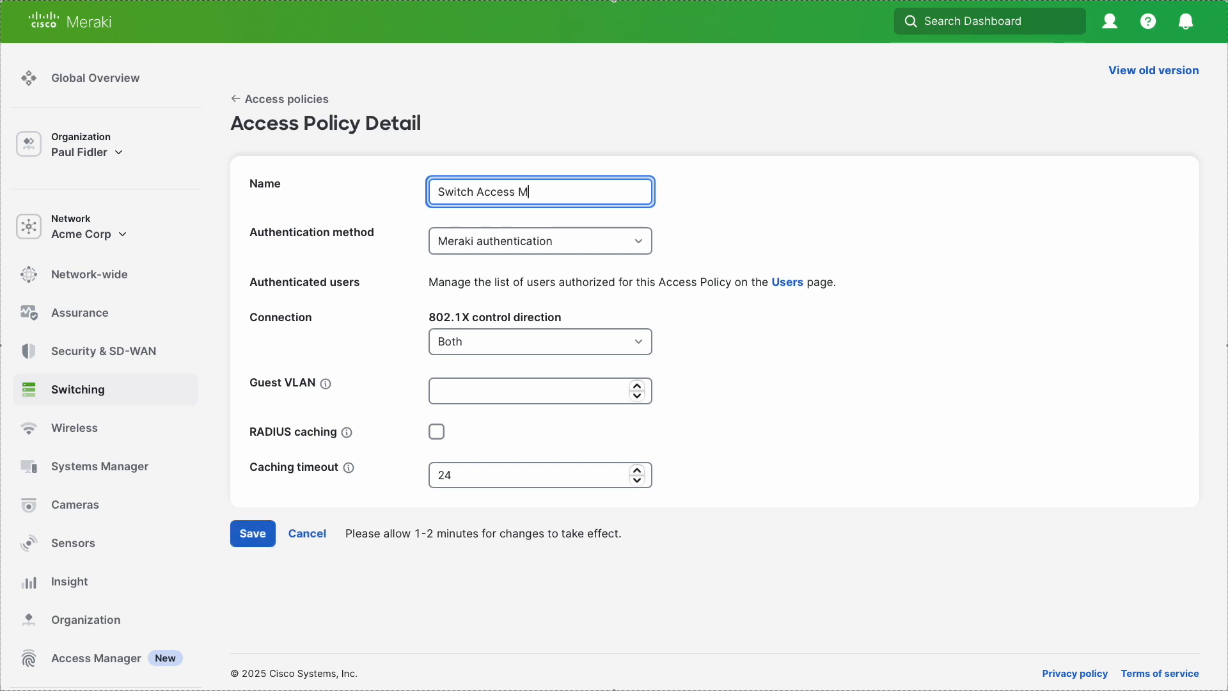
{"action": "type", "text": "anager"}
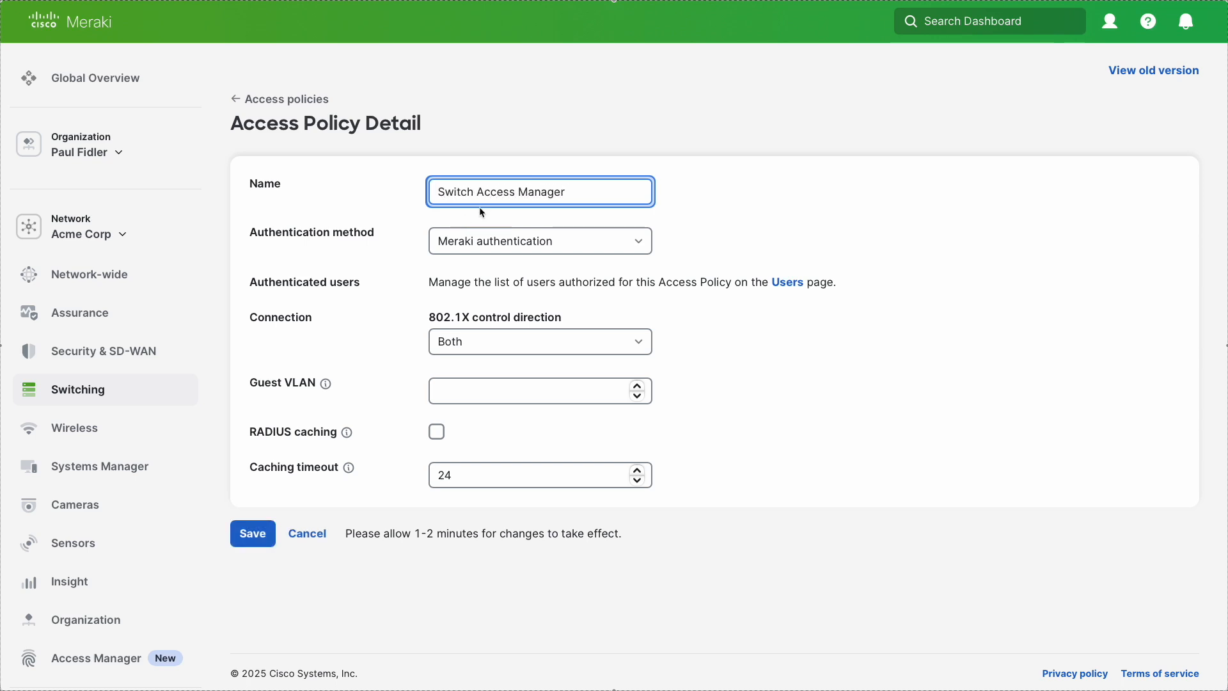
Step: Set authentication method to Access Manager, policy type Hybrid authentication, and save
{"action": "left_click", "coordinate": [540, 240]}
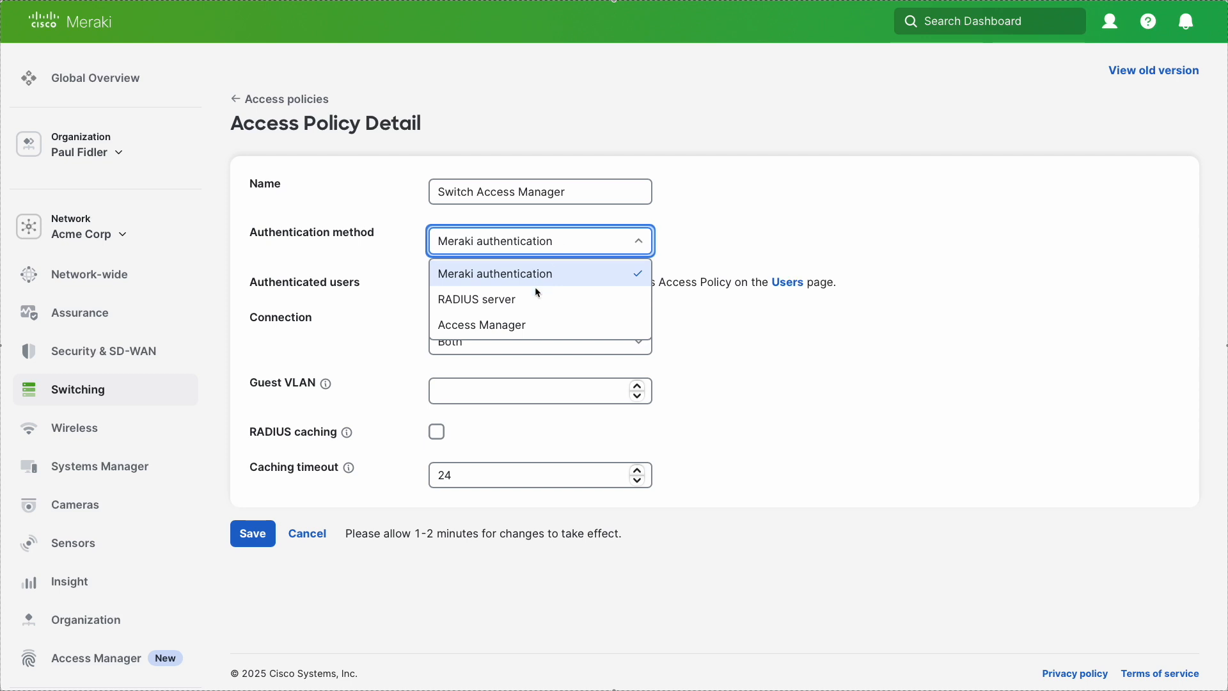
{"action": "left_click", "coordinate": [481, 324]}
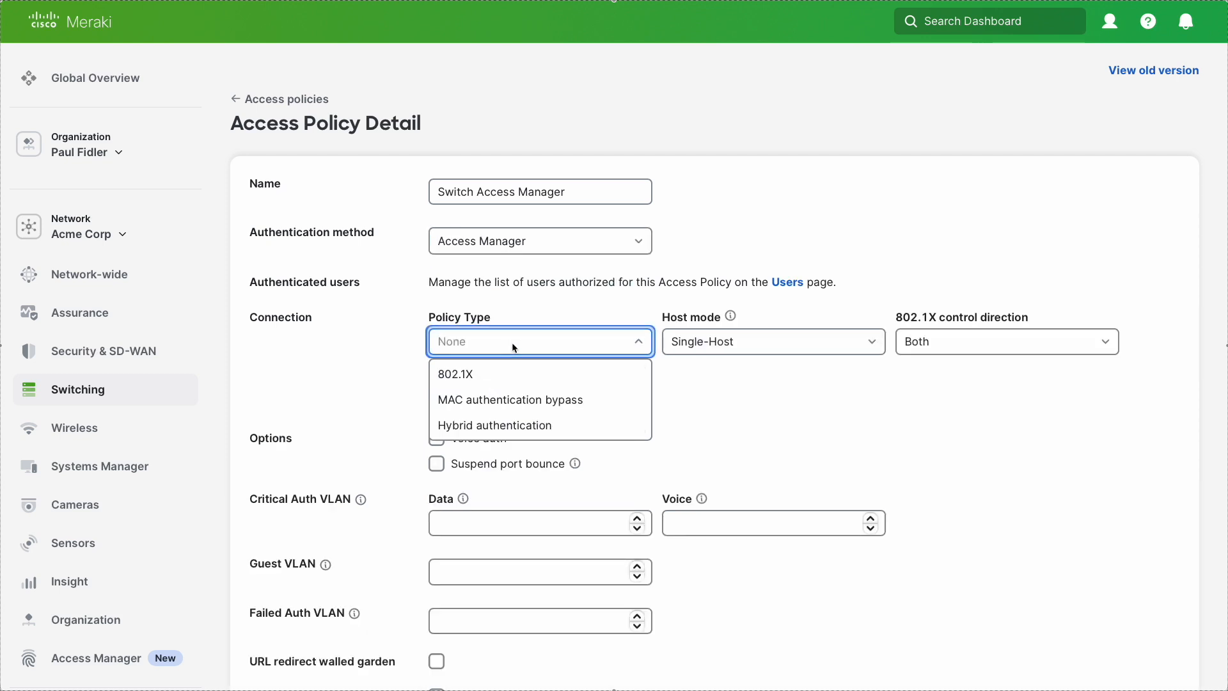
{"action": "left_click", "coordinate": [495, 425]}
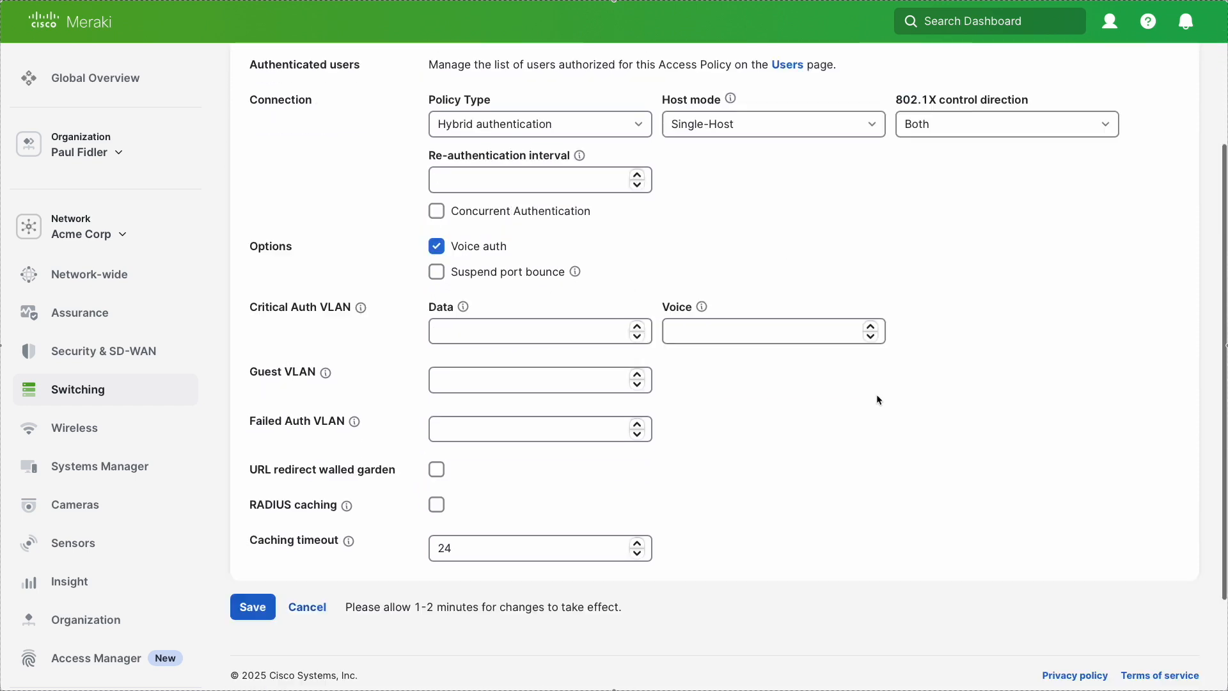
{"action": "left_click", "coordinate": [252, 607]}
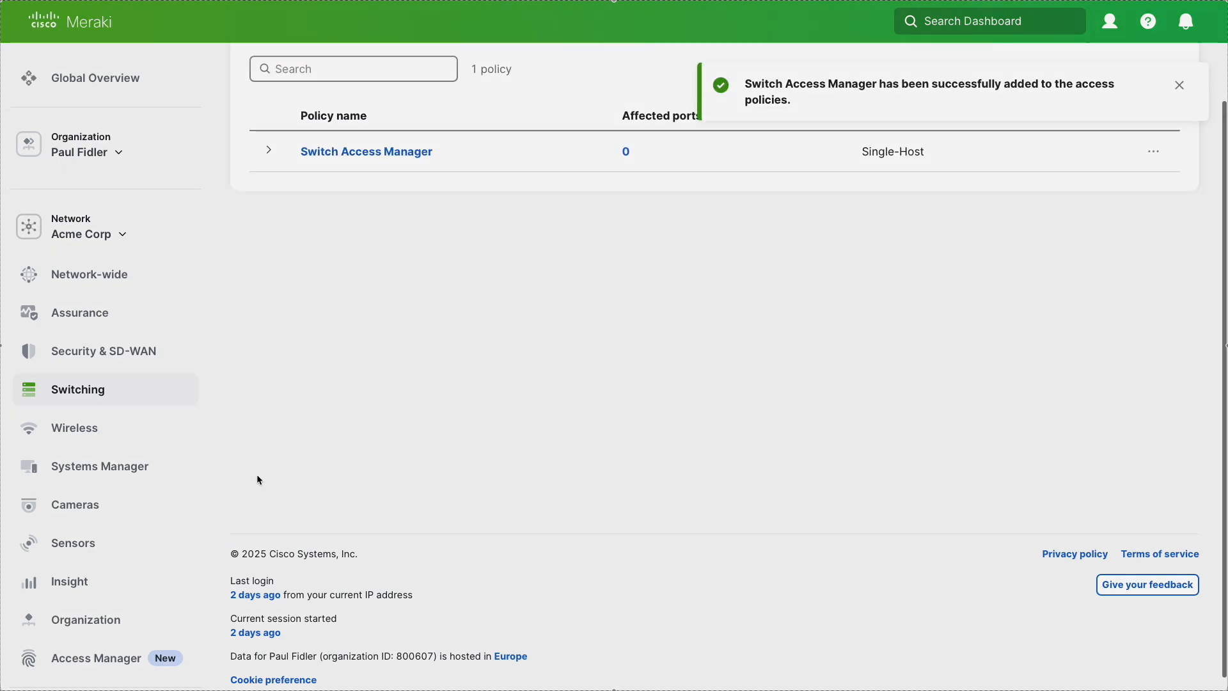
Step: Open port 12 on the MS130-12X switch from the Switches list
{"action": "left_click", "coordinate": [78, 389]}
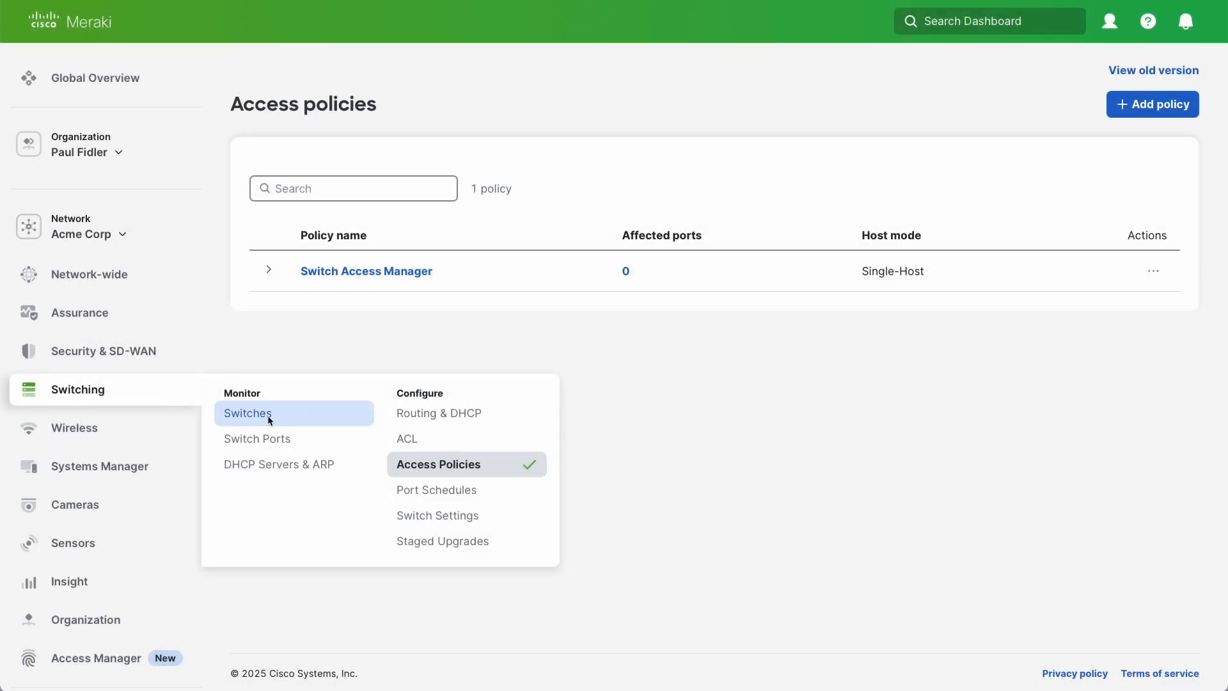
{"action": "left_click", "coordinate": [248, 413]}
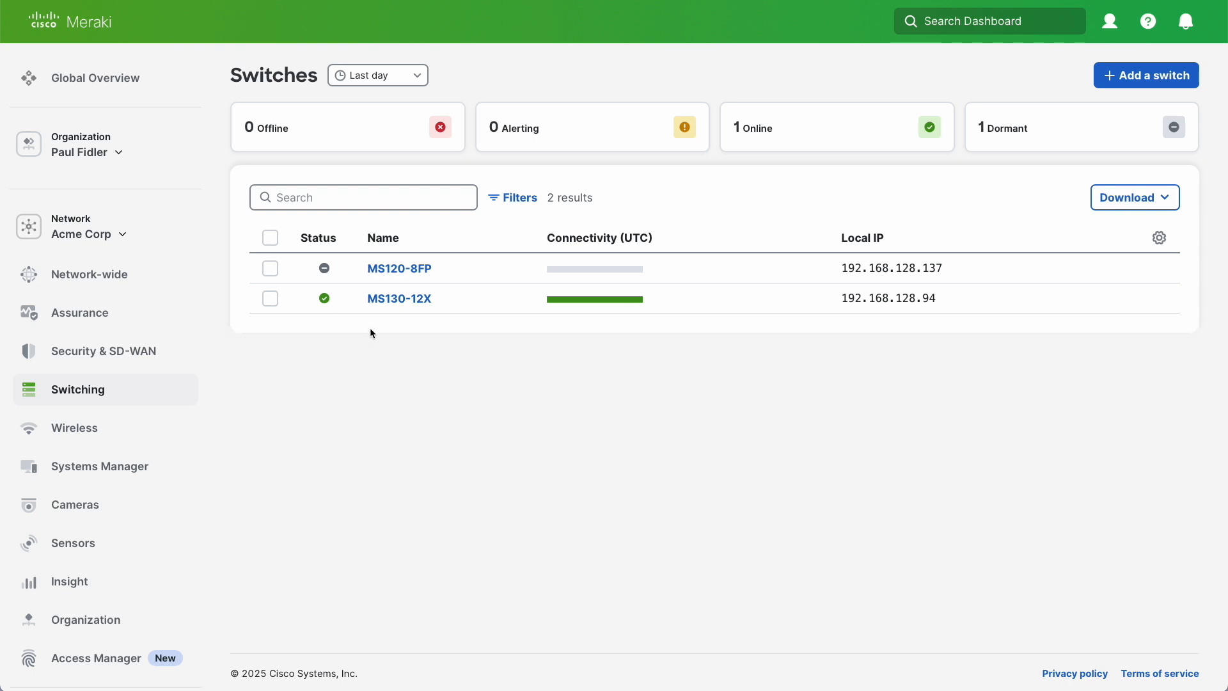
{"action": "left_click", "coordinate": [399, 298]}
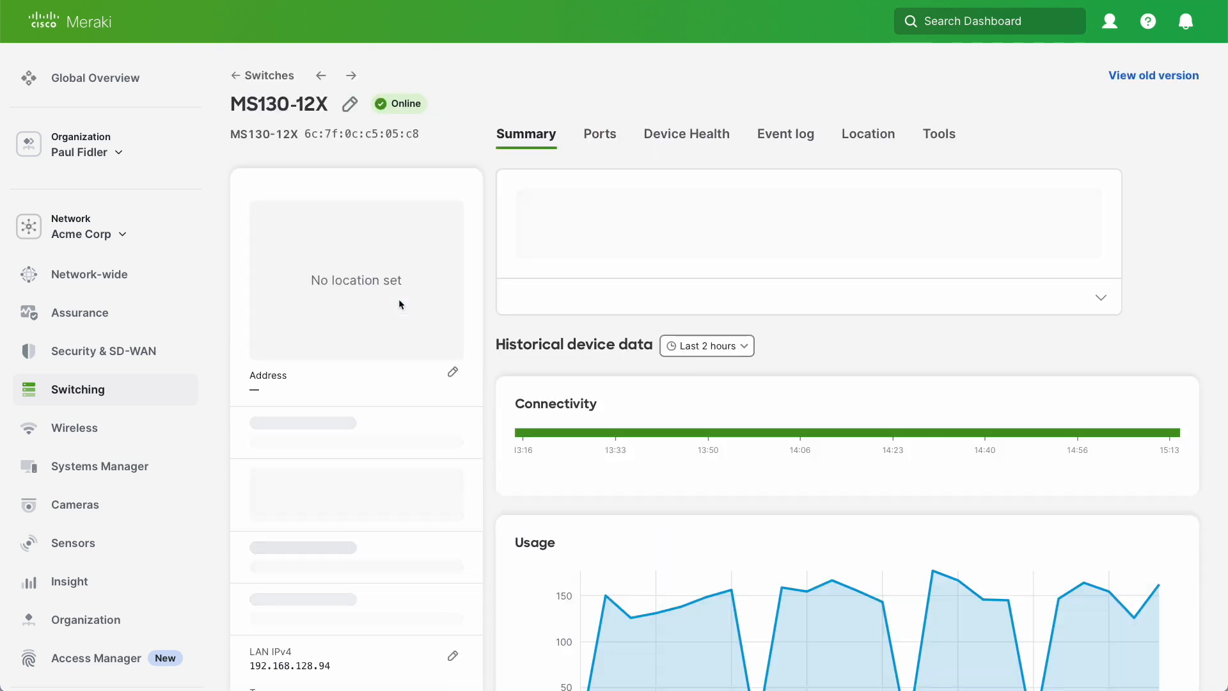
{"action": "mouse_move", "coordinate": [658, 241]}
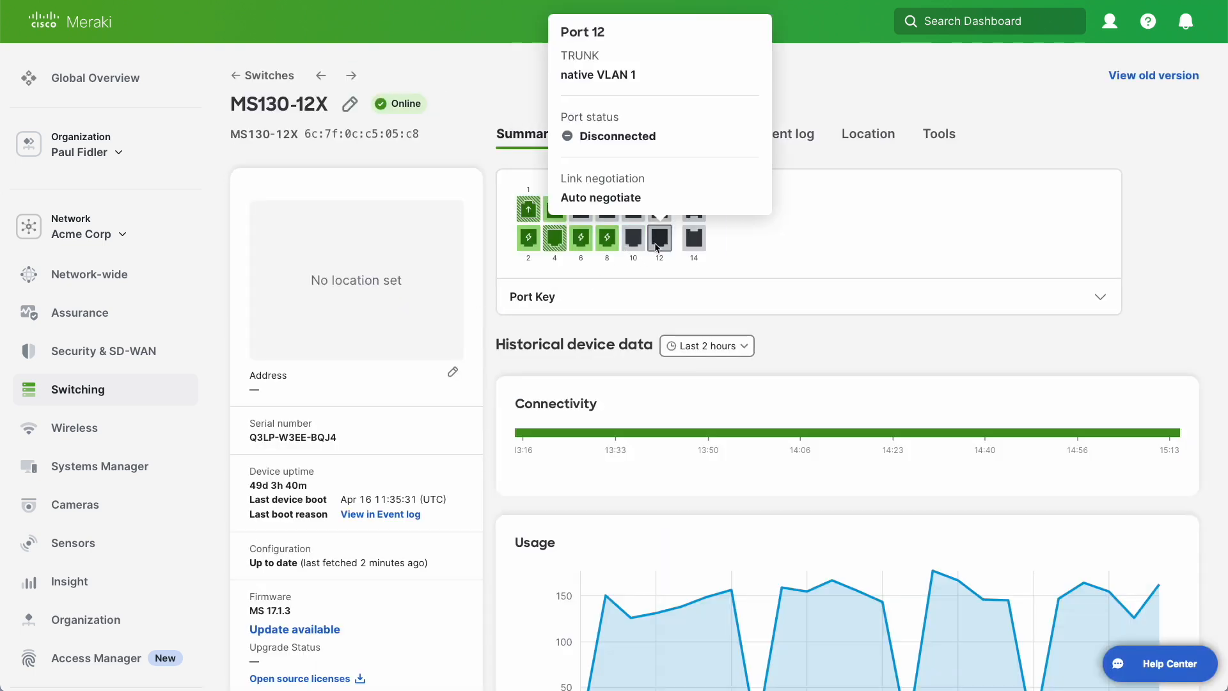
{"action": "left_click", "coordinate": [660, 239]}
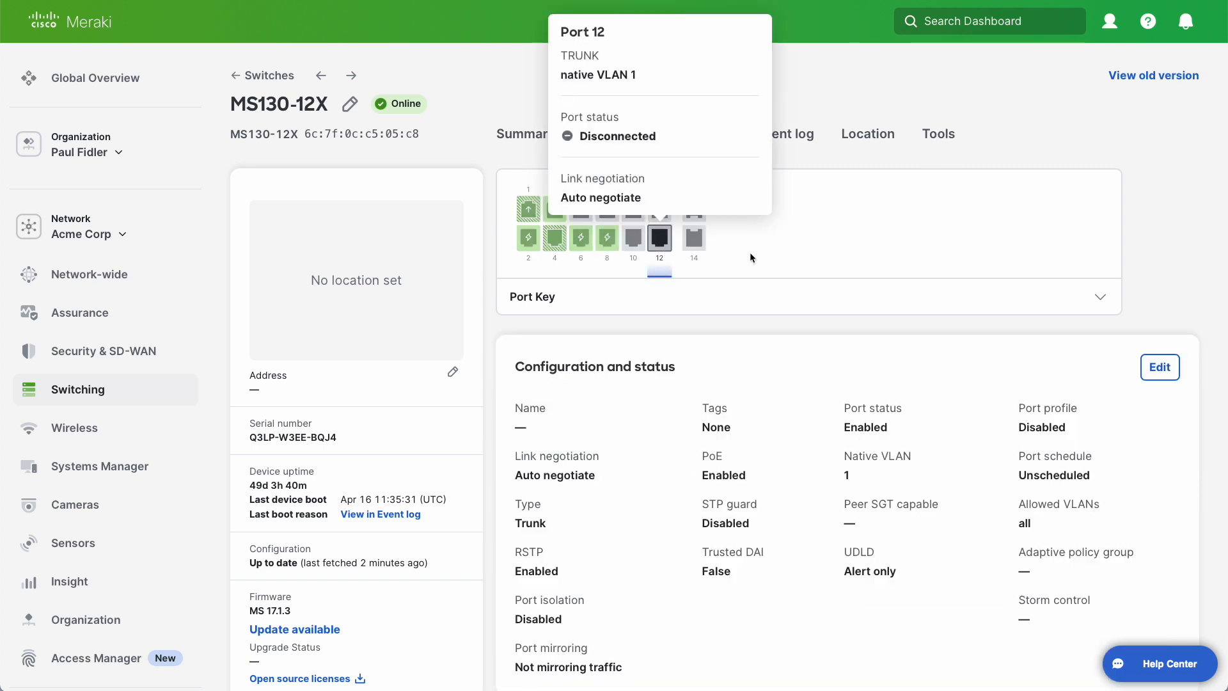
Step: Name port 12 'Access manager enabled Port', set Type Access, apply Switch Access Manager, update
{"action": "left_click", "coordinate": [1160, 367]}
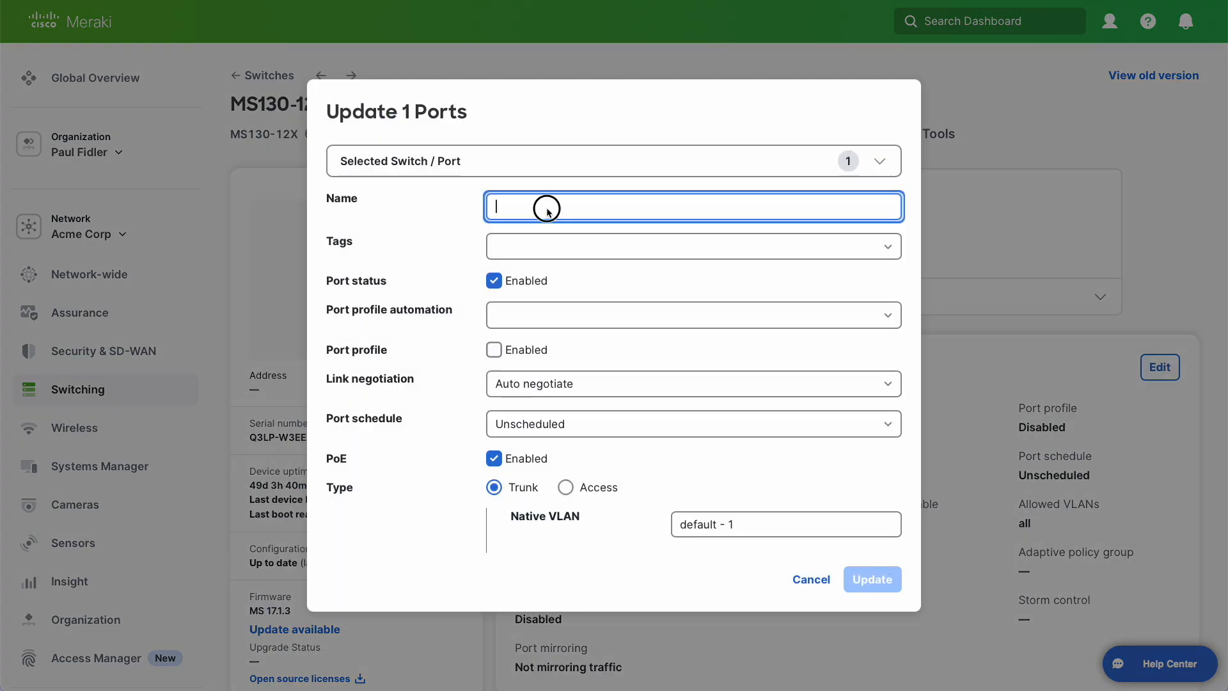
{"action": "type", "text": "Access manager enabled Port"}
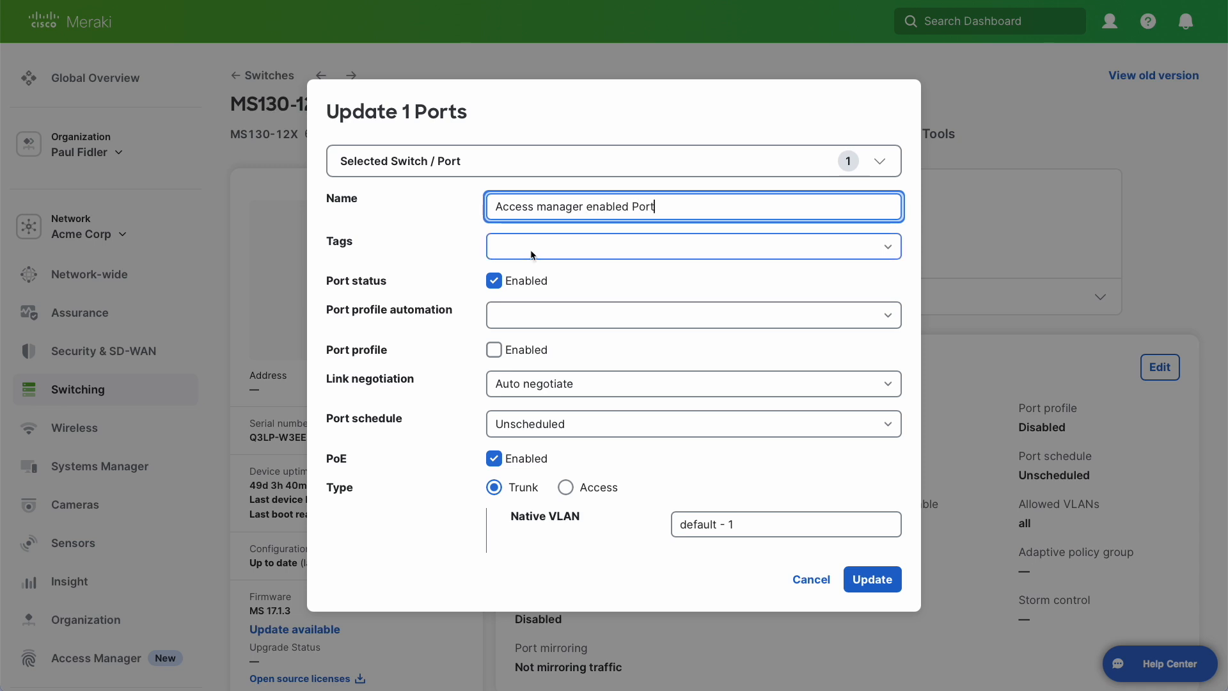
{"action": "scroll", "scroll_direction": "down", "scroll_amount": 3}
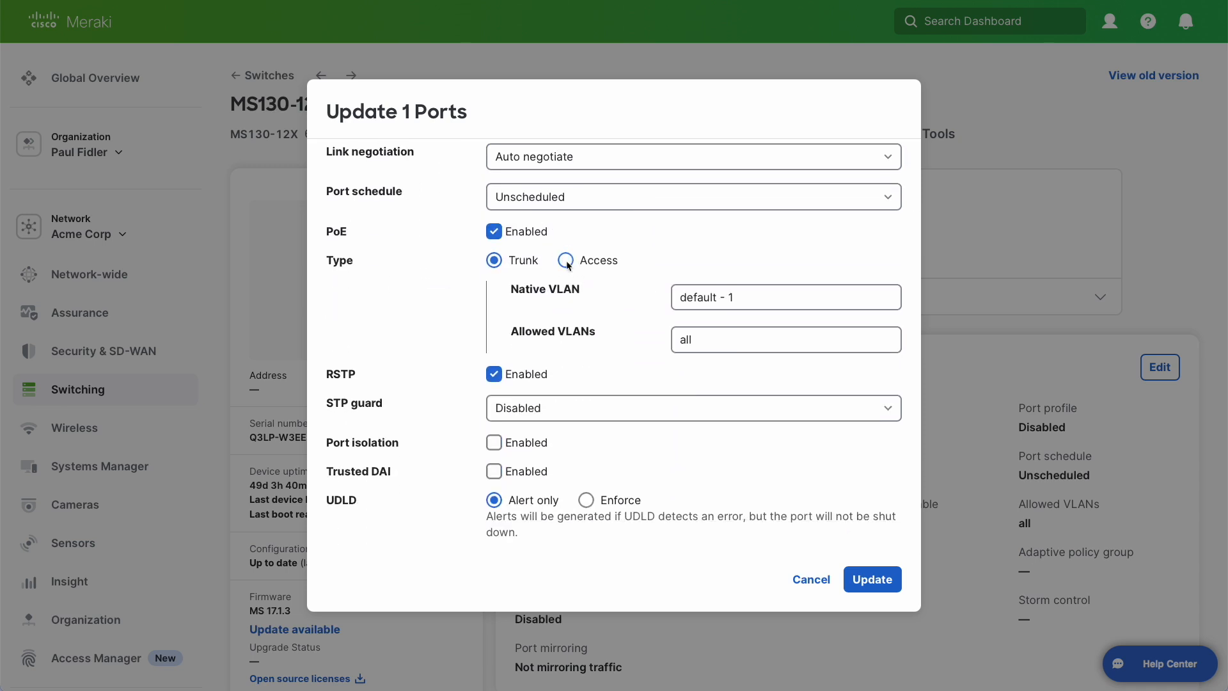
{"action": "left_click", "coordinate": [564, 260]}
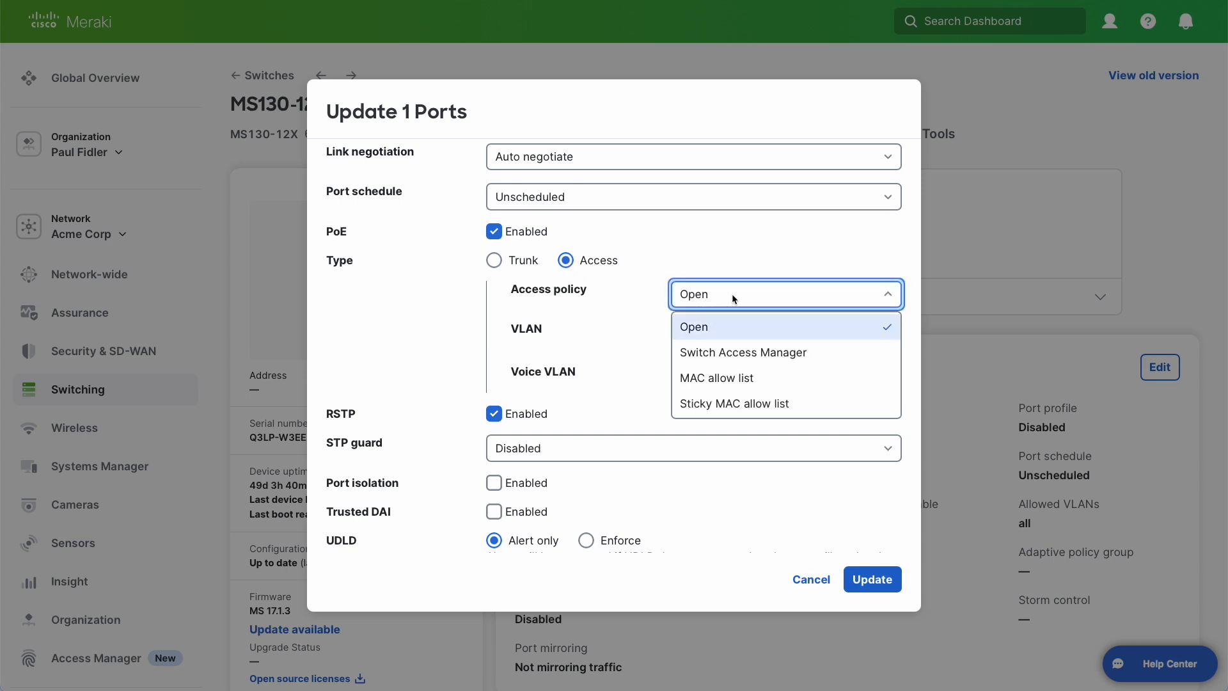
{"action": "left_click", "coordinate": [743, 353]}
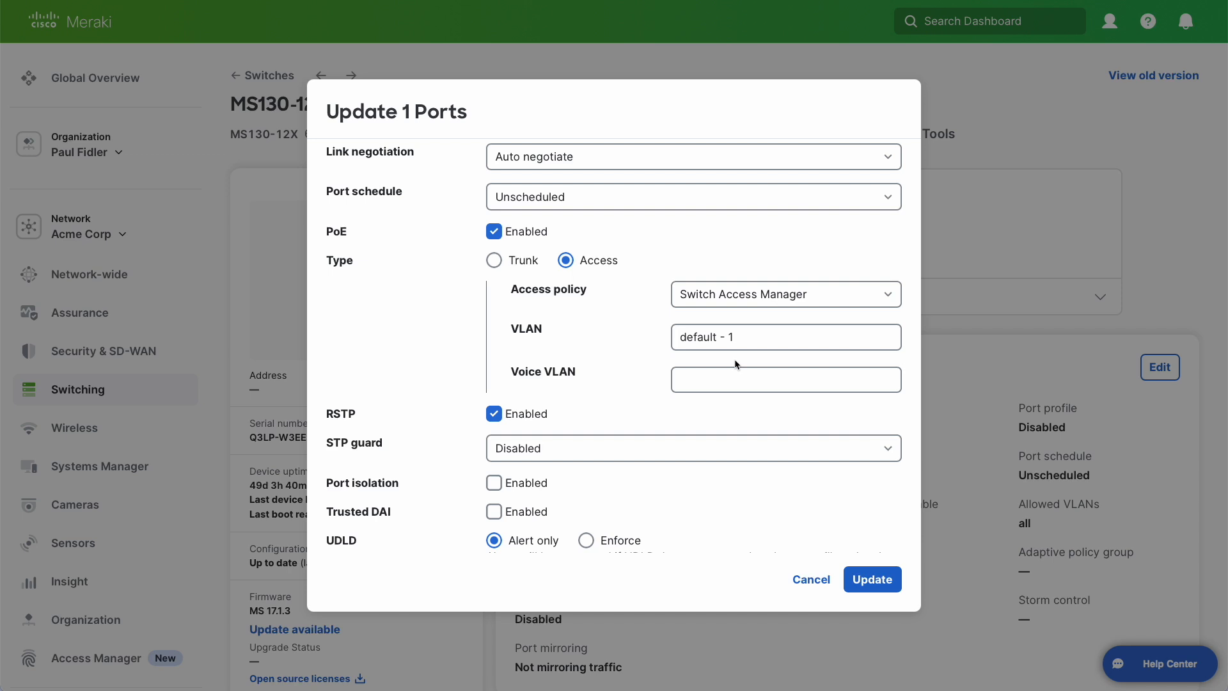
{"action": "mouse_move", "coordinate": [799, 448]}
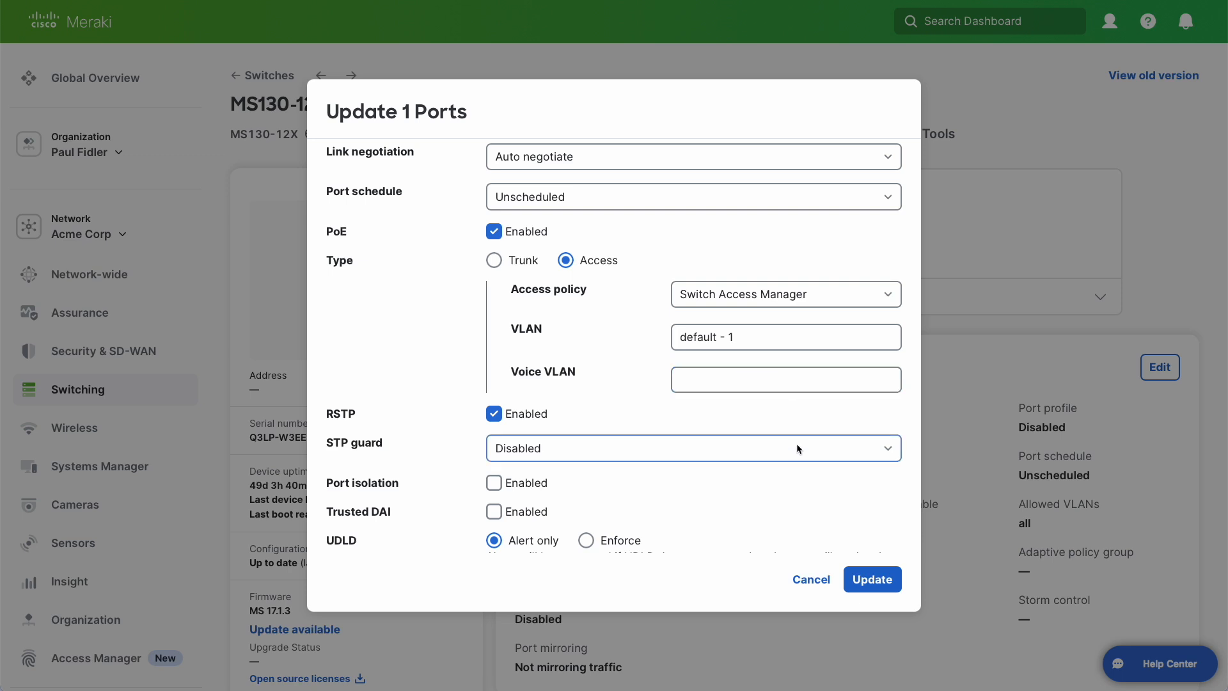
{"action": "left_click", "coordinate": [873, 579]}
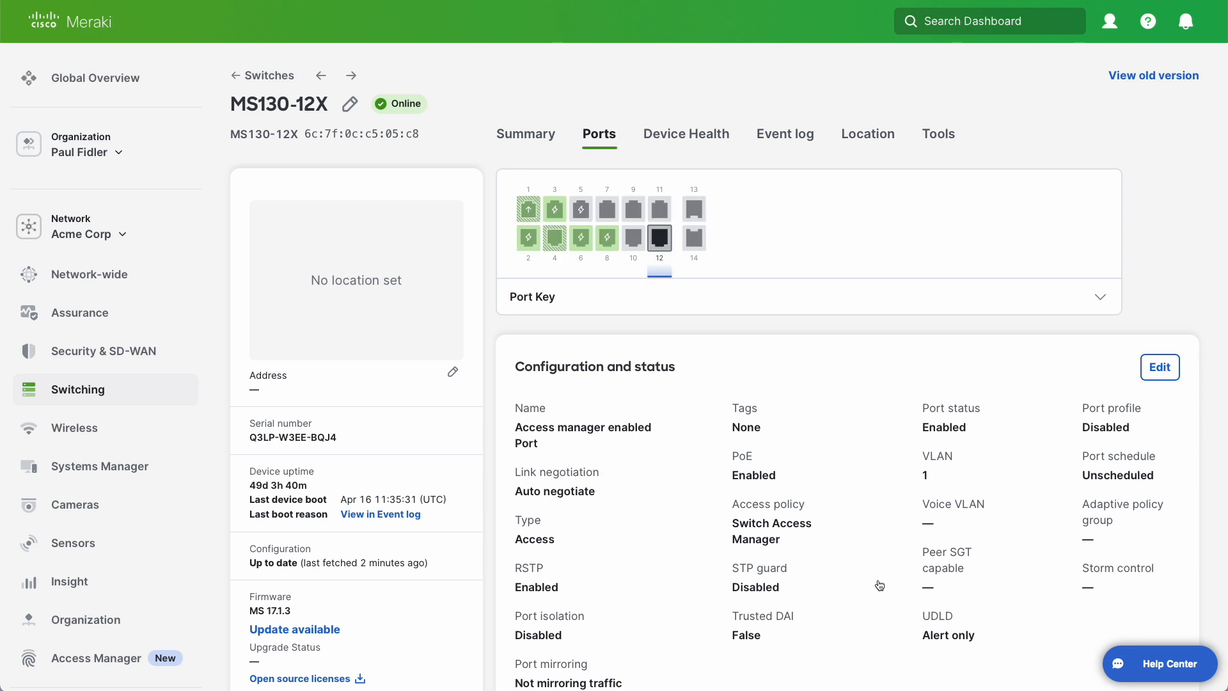
{"action": "scroll", "scroll_direction": "down", "scroll_amount": 3}
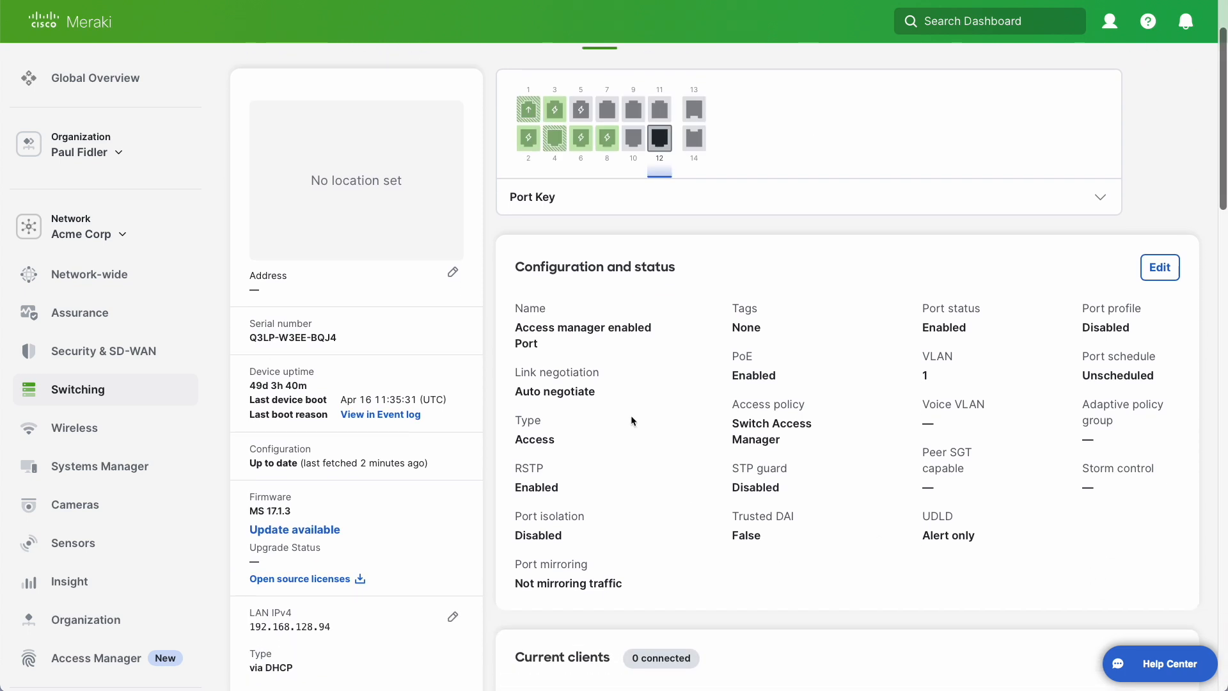